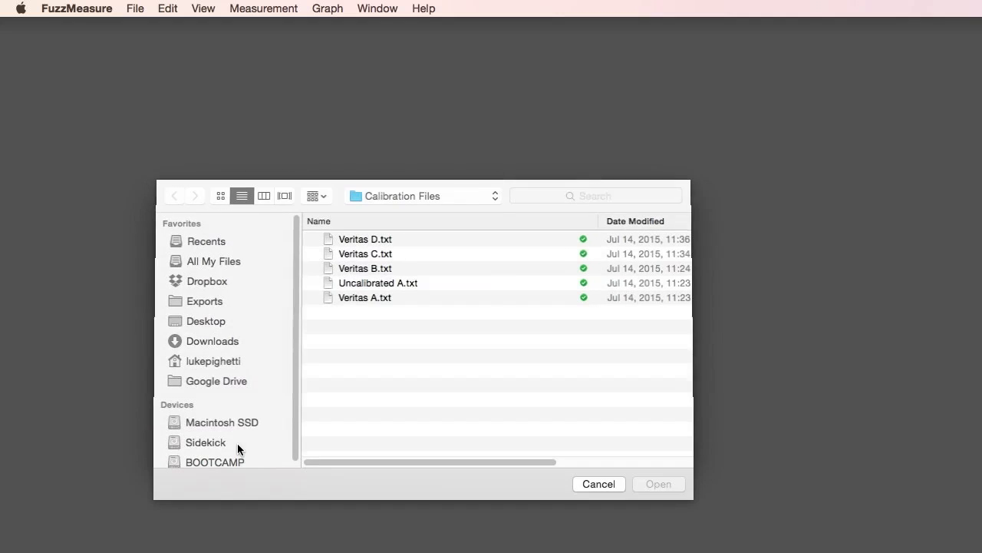
- Load Veritas C.txt as a microphone calibration, then close the Microphones calibration window
click(365, 253)
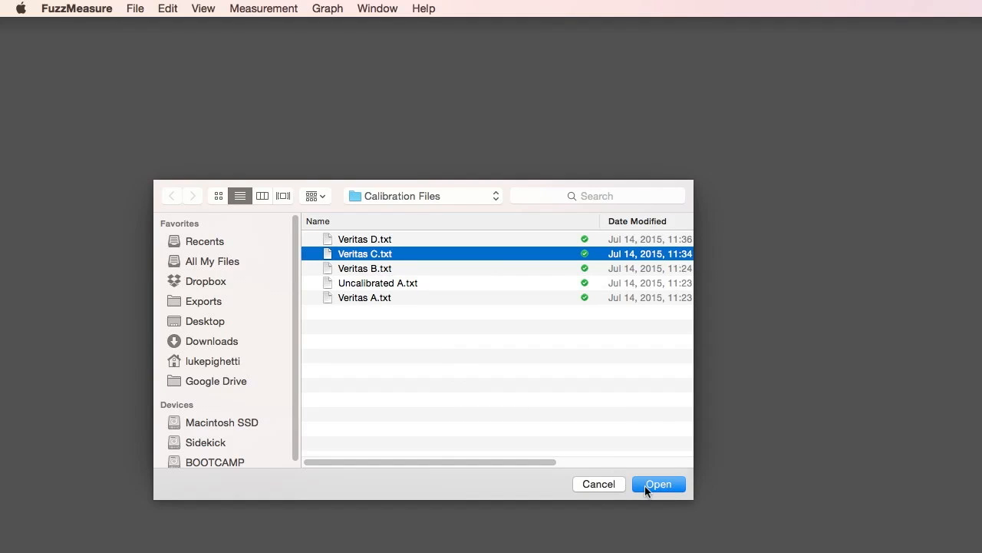
click(659, 483)
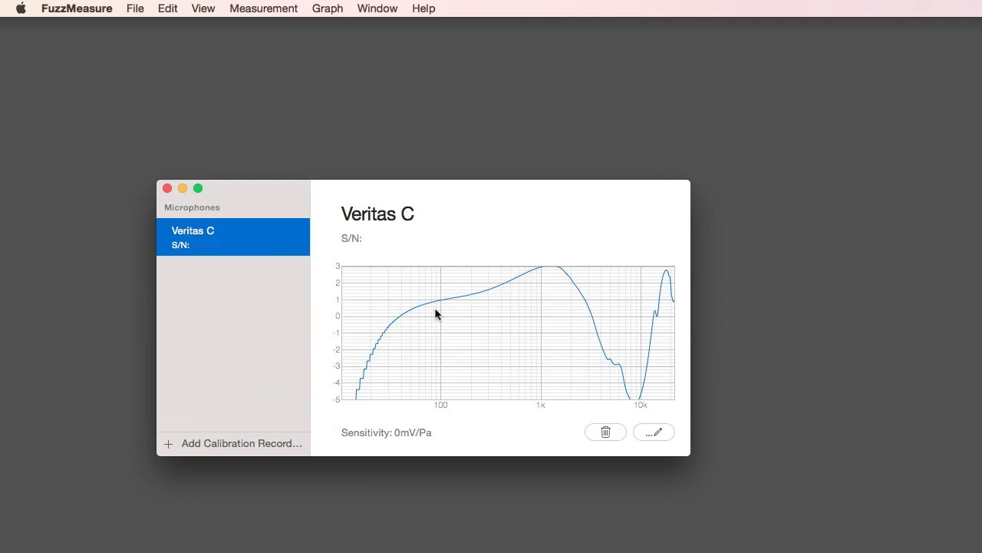
click(135, 9)
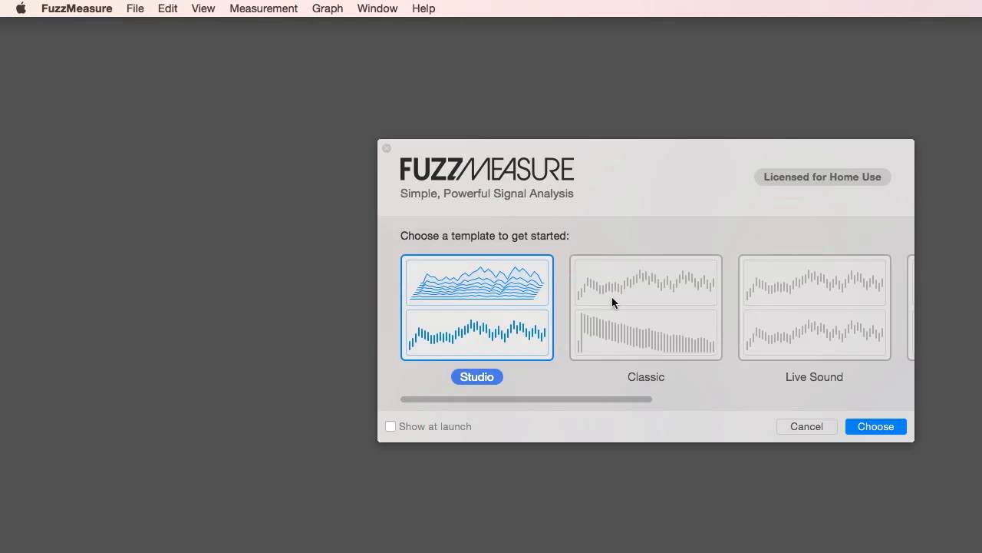
- Create a new untitled document from the Classic template
click(645, 307)
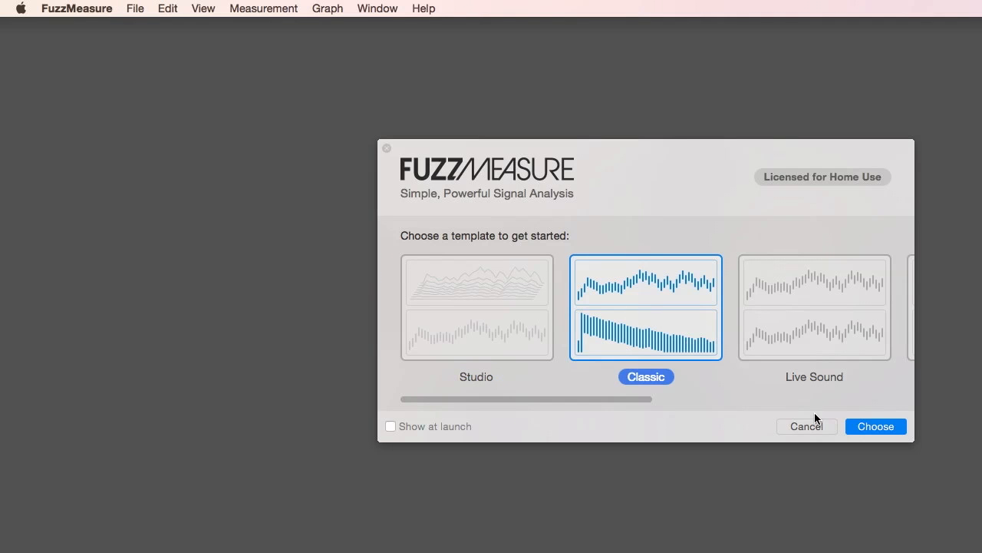
click(875, 426)
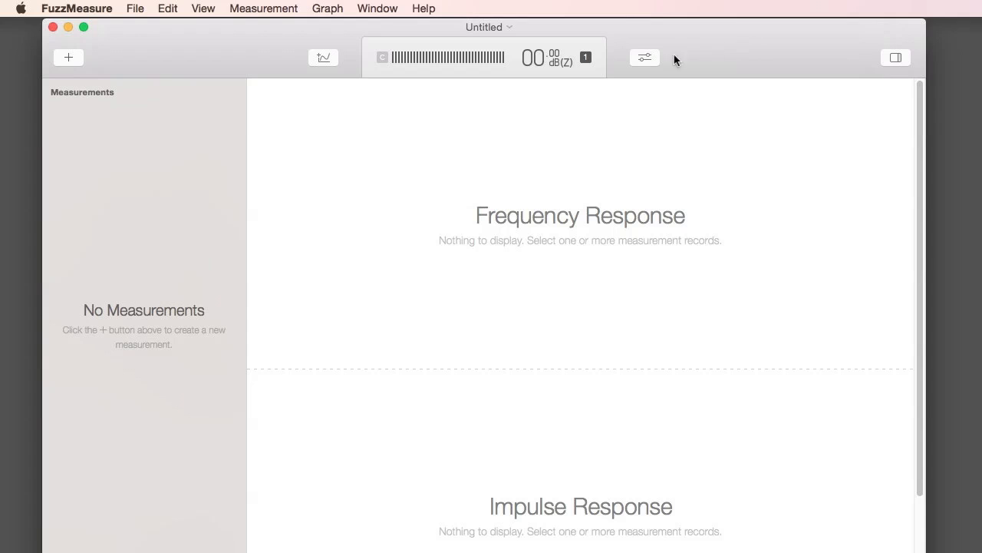
- Set playback and recording to USB Audio Device and add record channel 2 using Veritas C
click(644, 57)
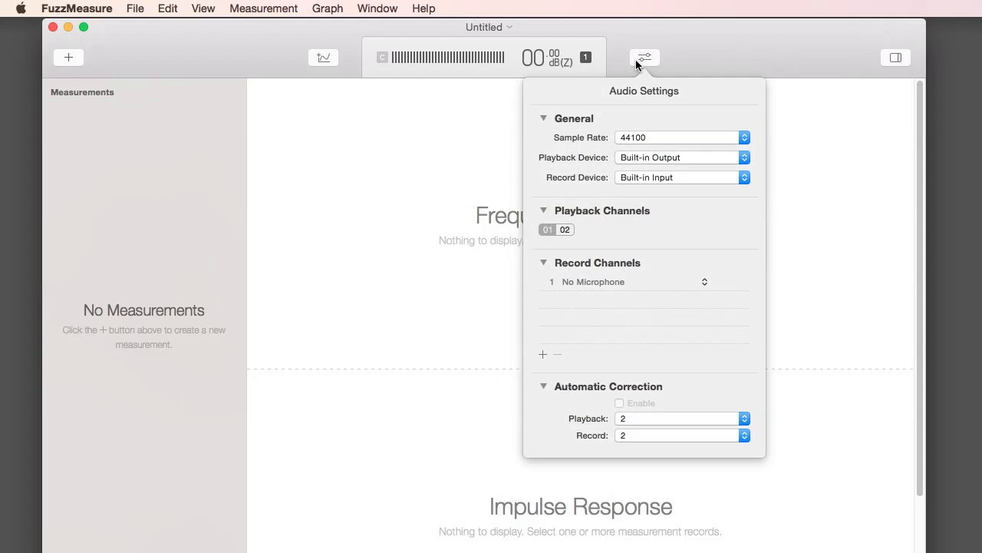
click(681, 157)
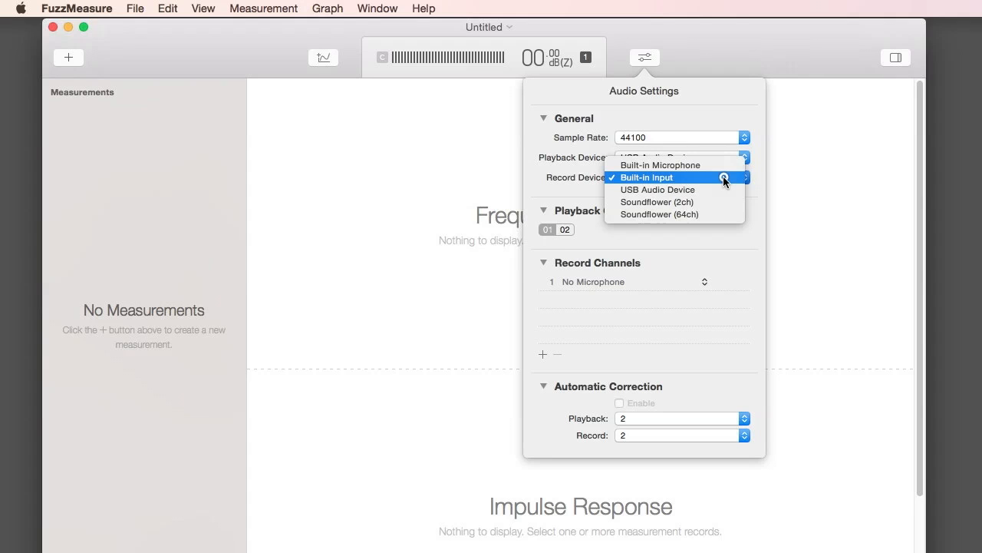
click(657, 190)
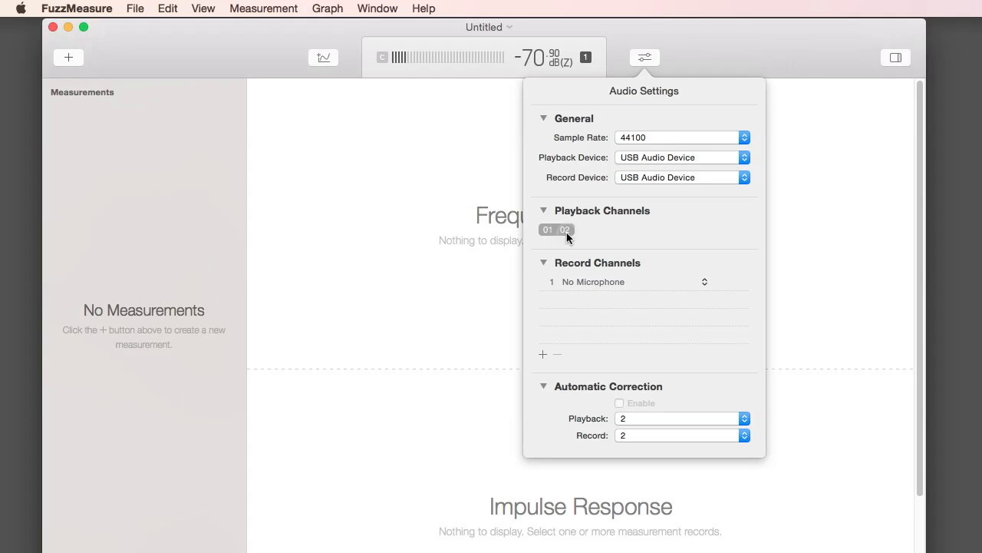
click(543, 354)
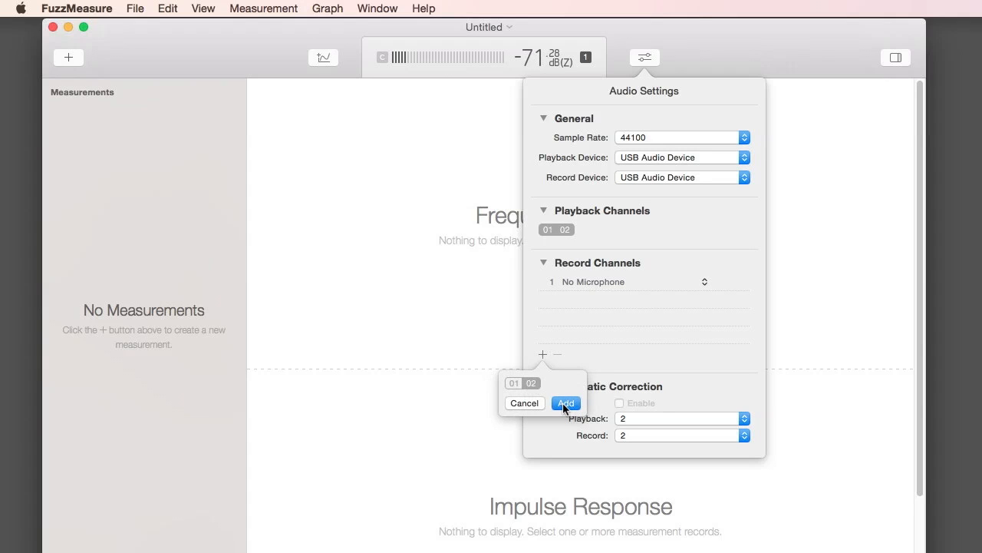
click(565, 403)
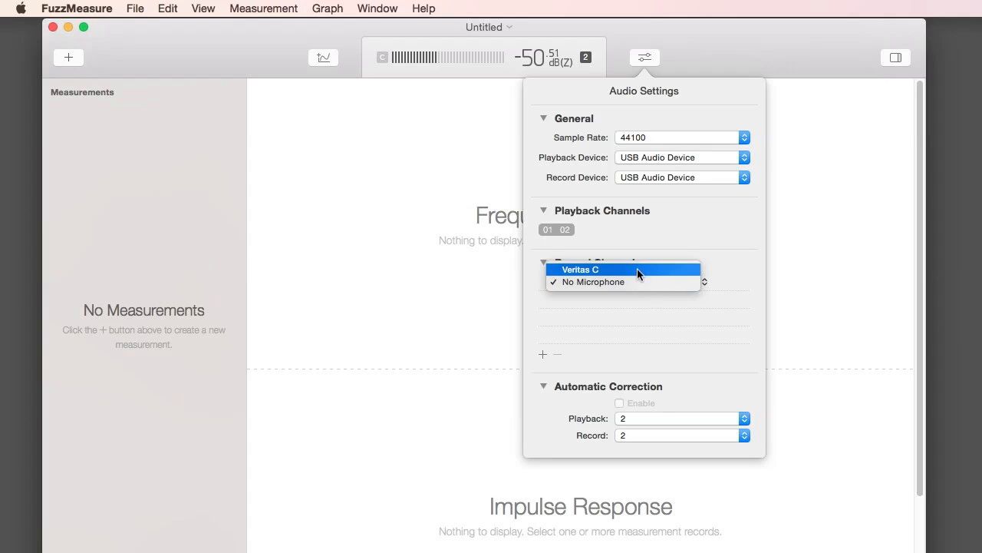
click(581, 270)
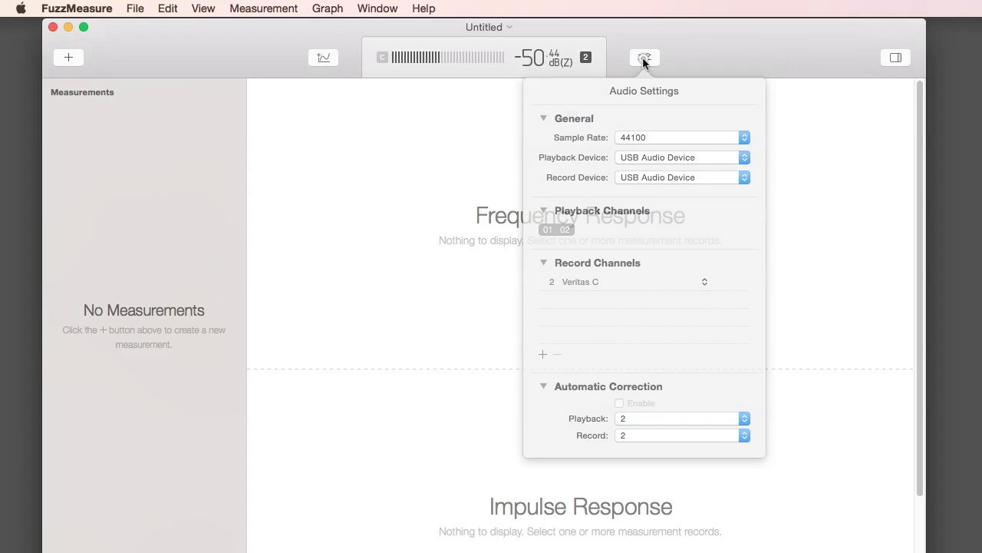
click(644, 57)
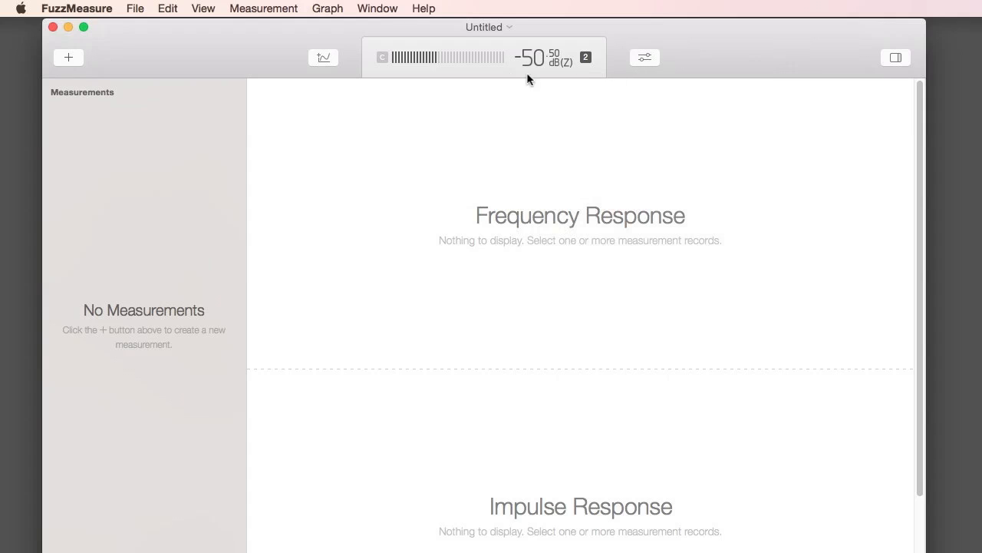
- Run a -25 dB sweep measurement to create Measurement 1
click(68, 57)
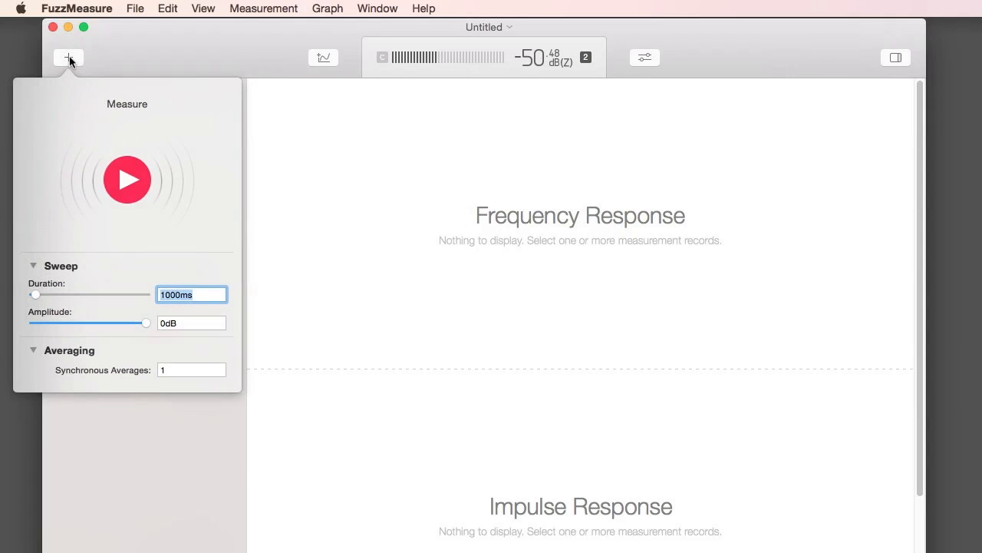
click(191, 322)
text(-)
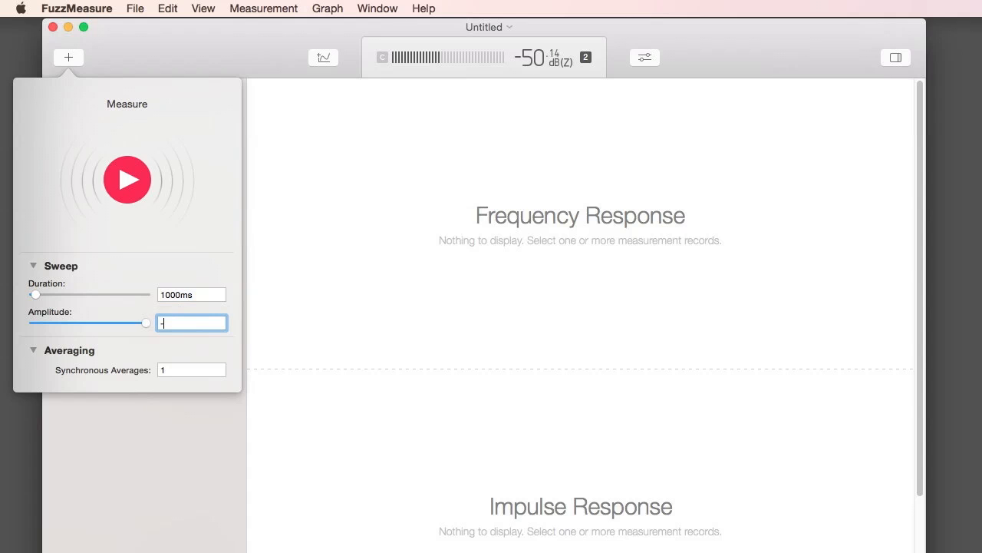
key(Tab)
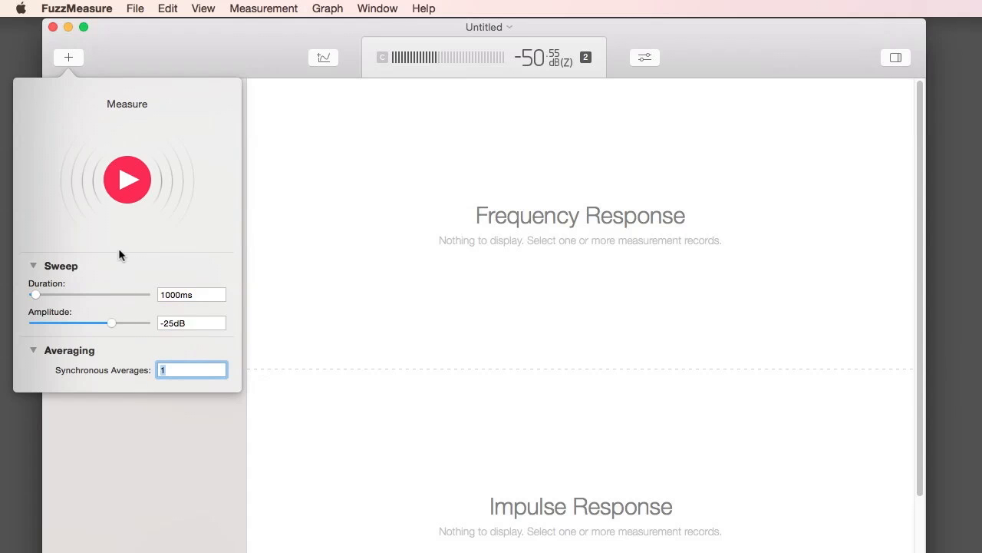
click(127, 180)
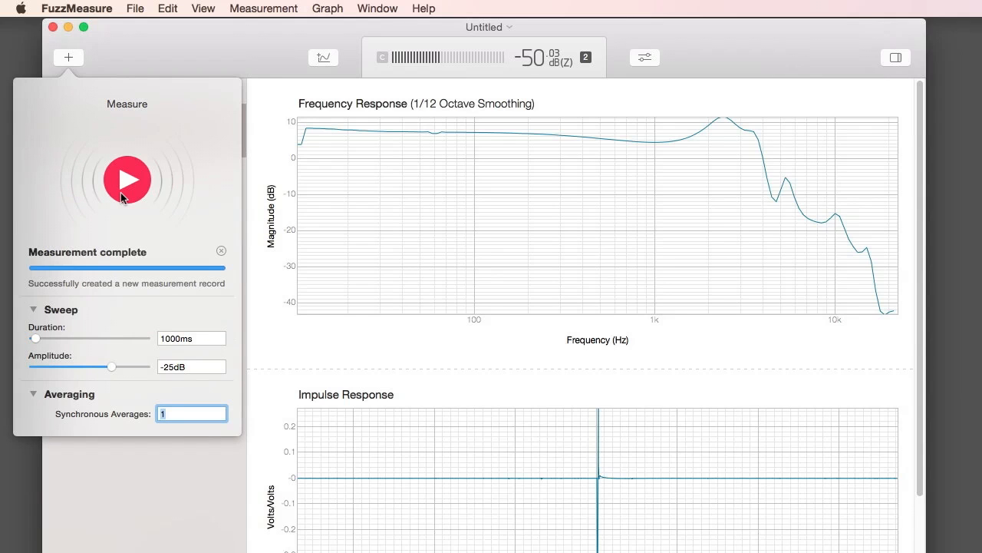
click(128, 179)
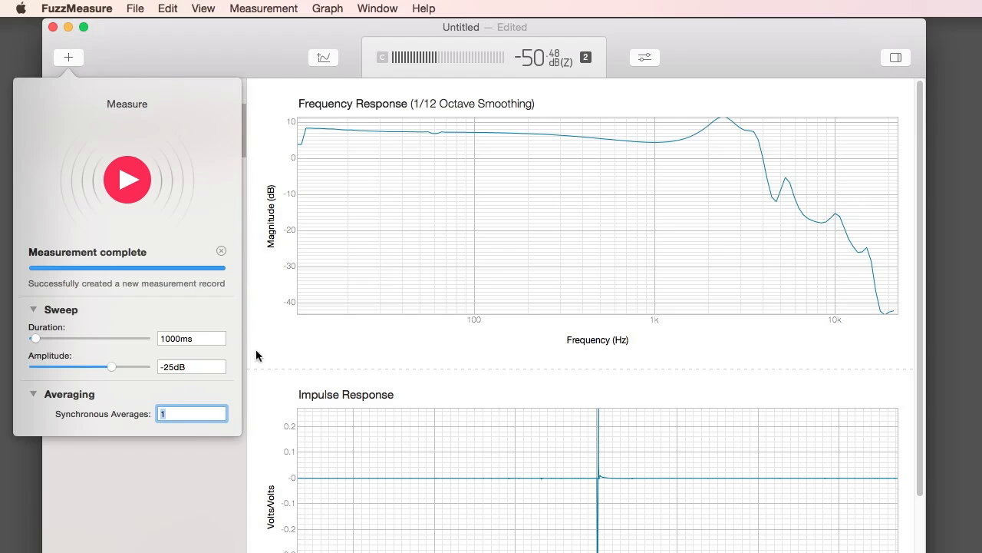
click(67, 57)
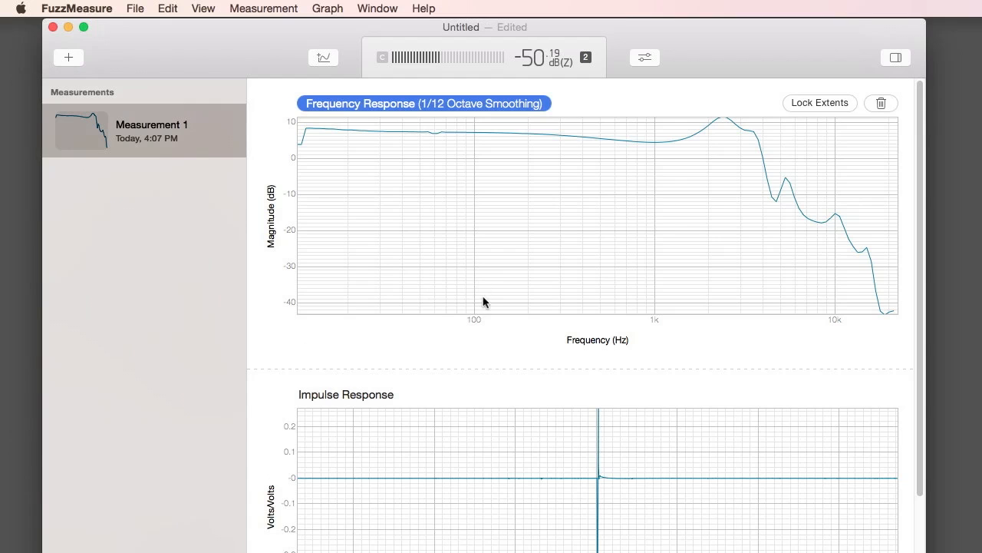
mouse_move(662, 146)
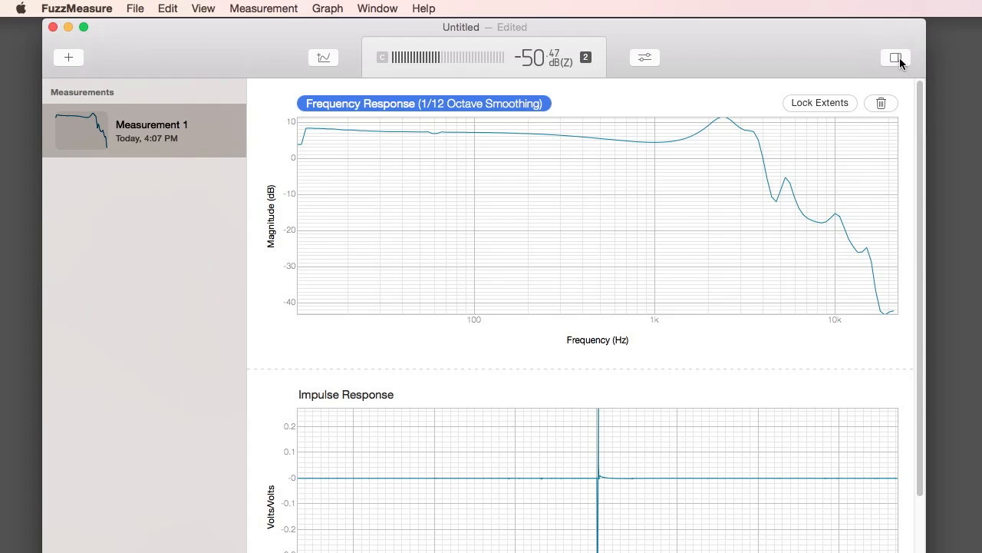
- In the inspector's Graph settings, set extents to 20 Hz–20 kHz and −50 to 20 dB
click(895, 57)
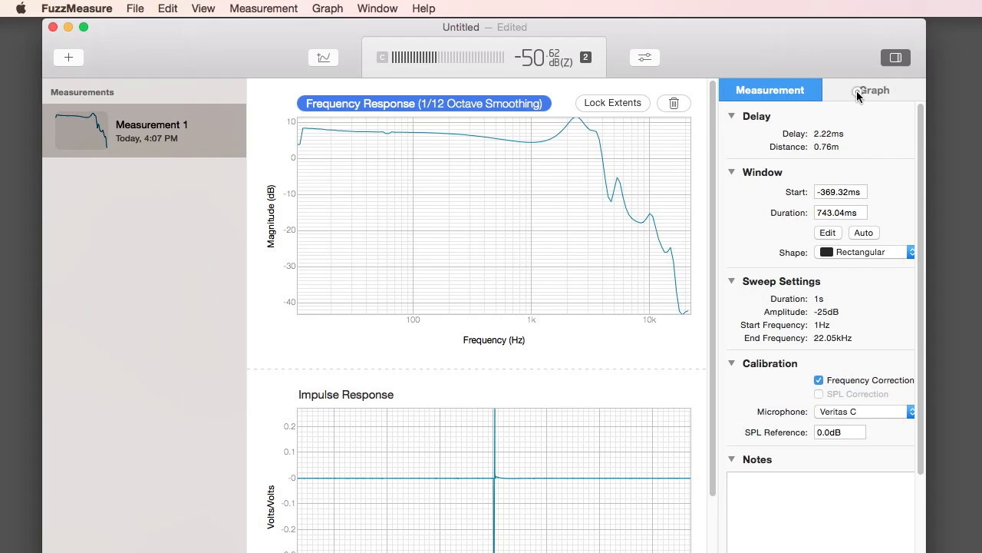
click(874, 90)
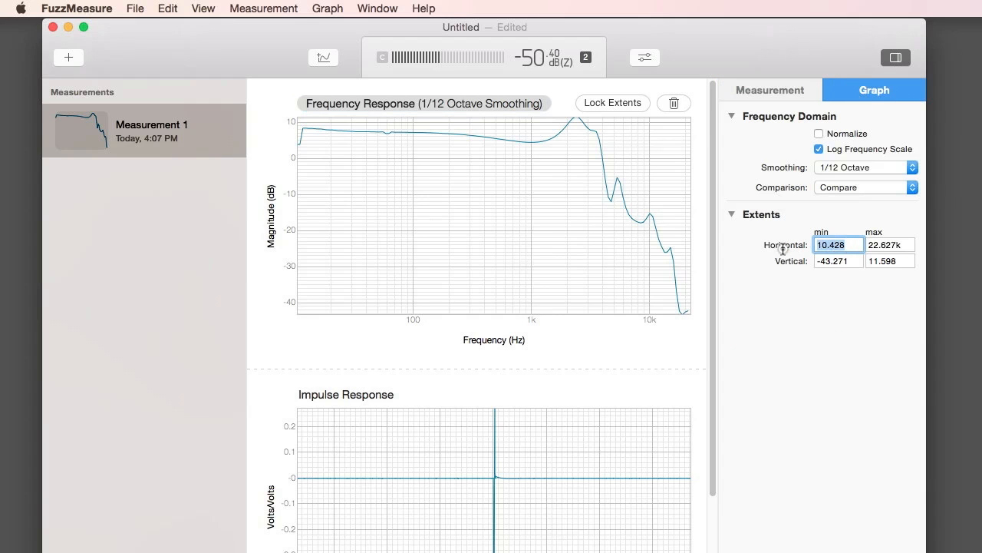
text(20)
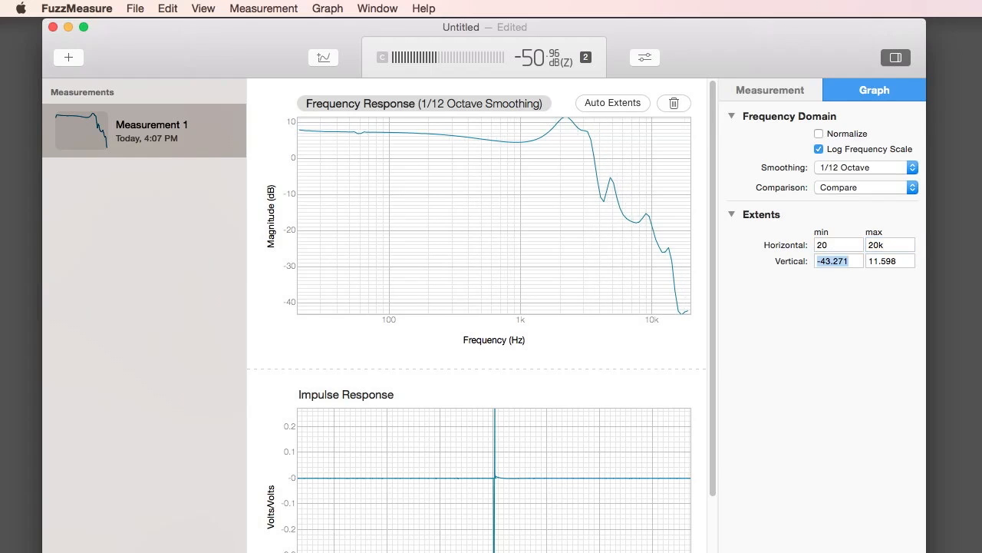
text(0)
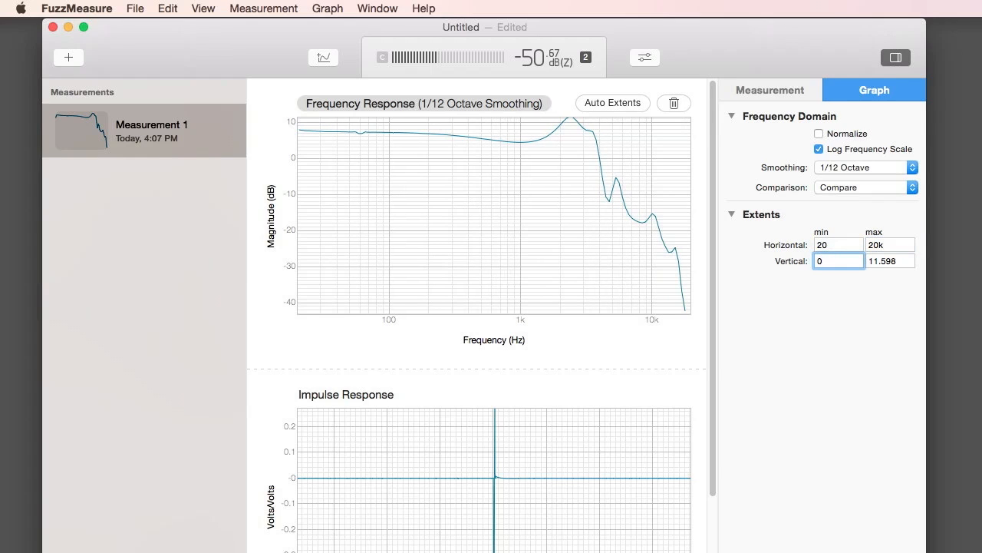
text(-50)
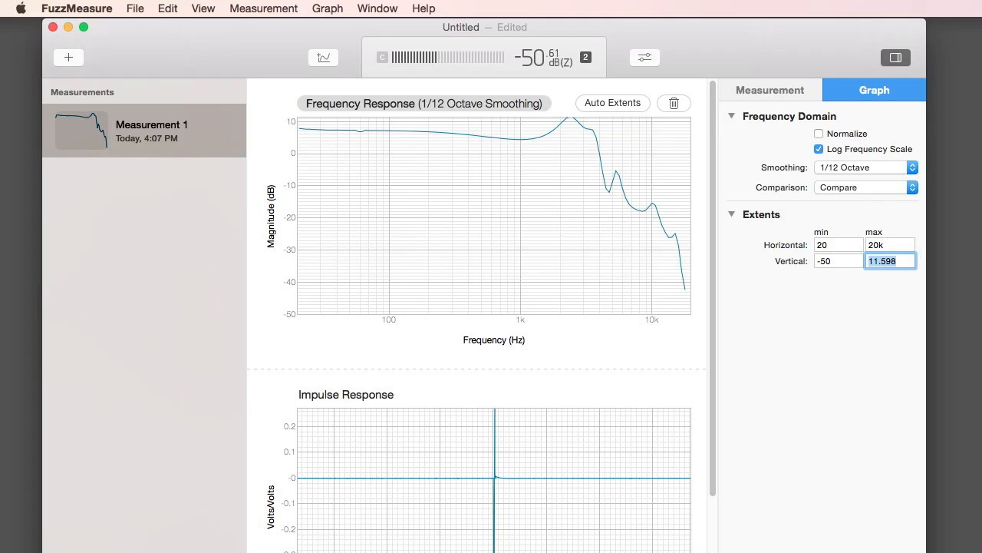
text(20)
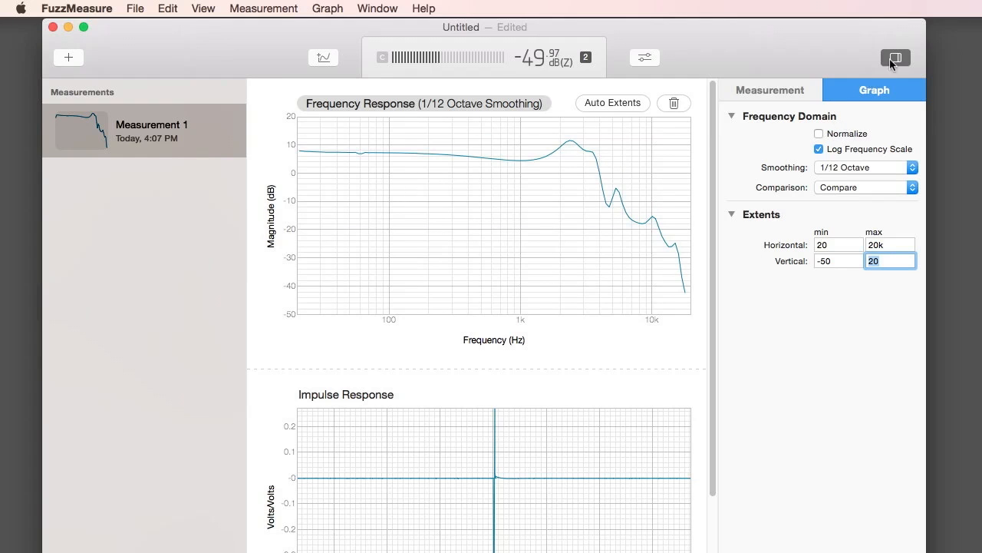
click(895, 57)
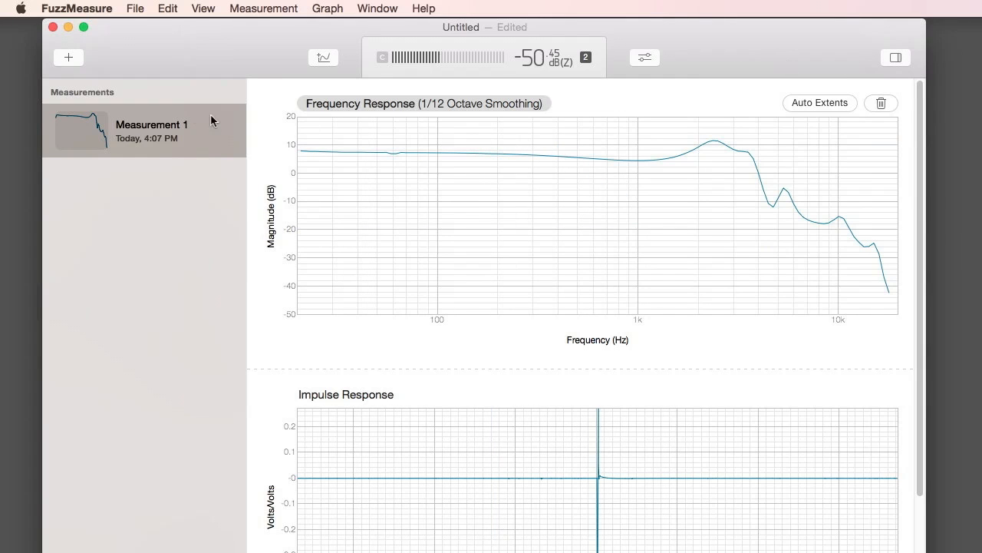
- Start a second 1000 ms, -25 dB measurement sweep from the Measure popover
click(68, 57)
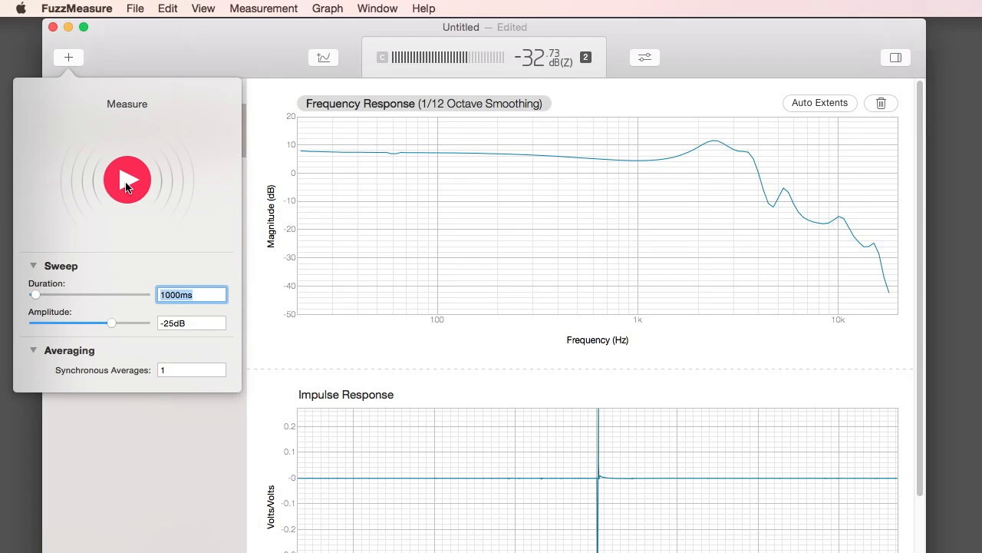
click(127, 180)
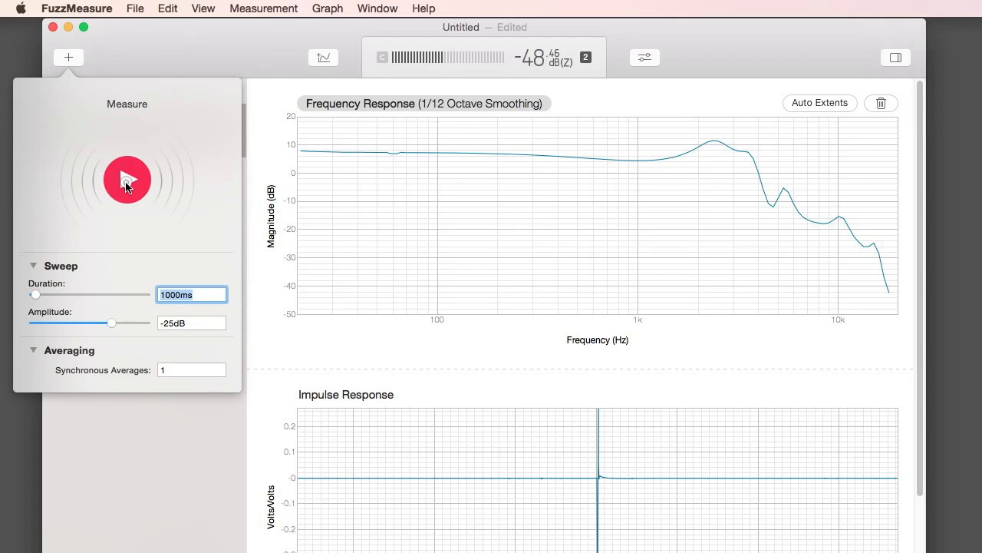
click(126, 179)
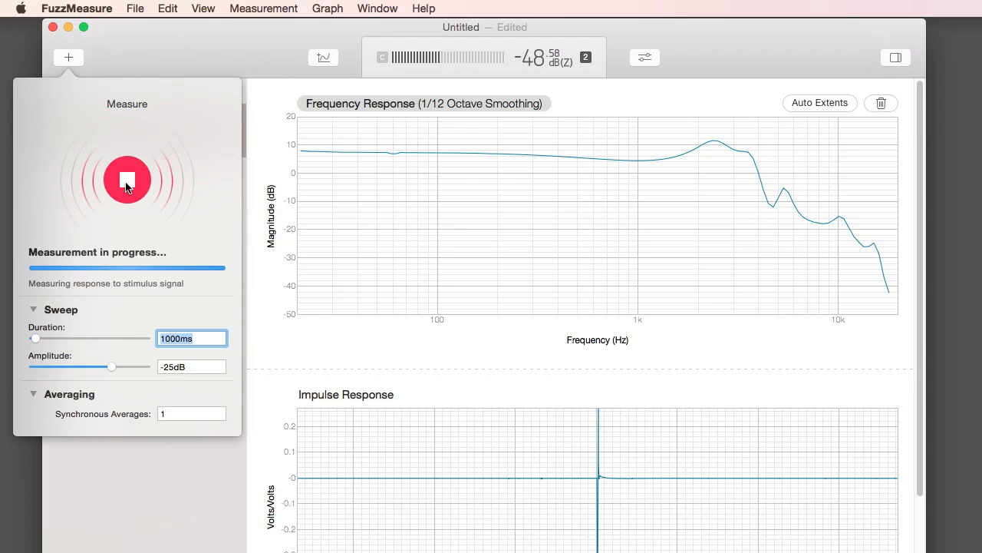